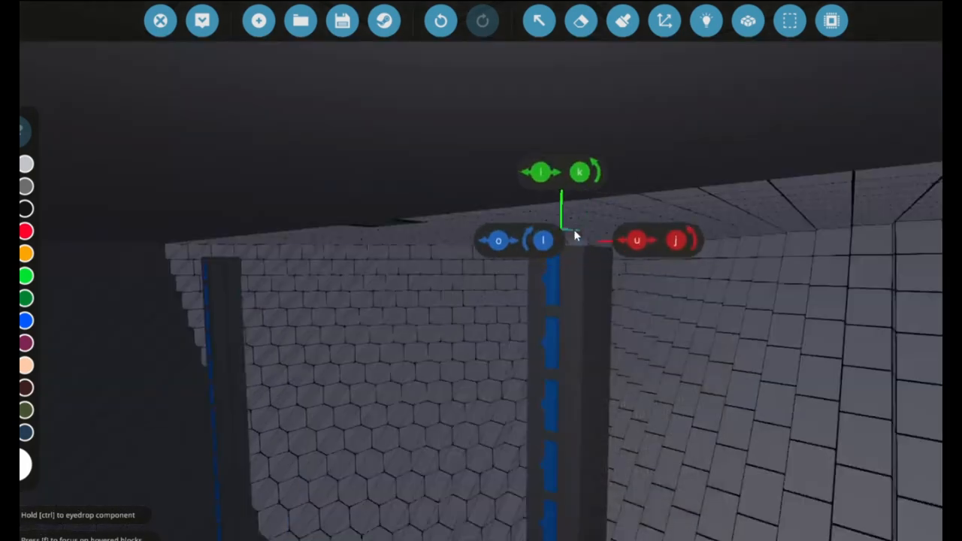
{"action": "left_click_drag", "start_coordinate": [574, 234], "coordinate": [602, 316]}
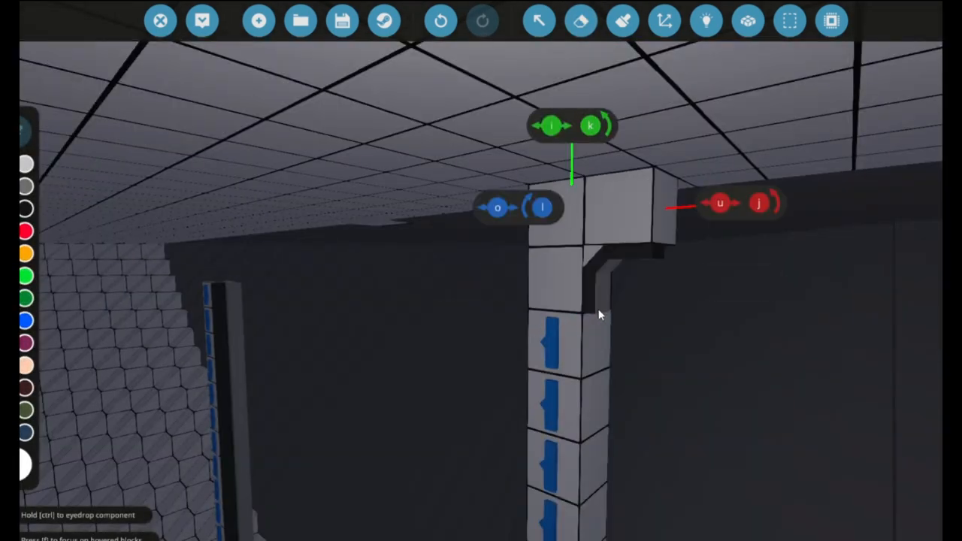